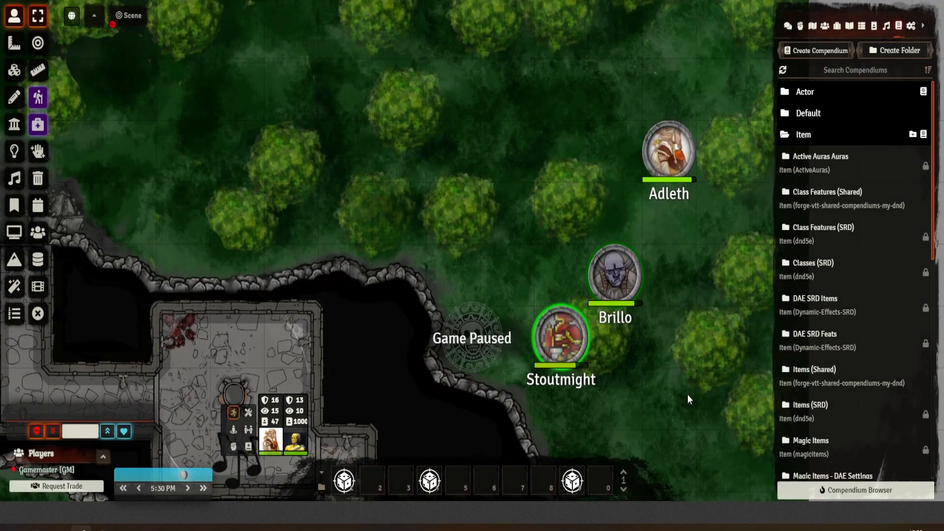
Select the Brillo and Stoutmight tokens alternately on the scene canvas.
left_click(614, 276)
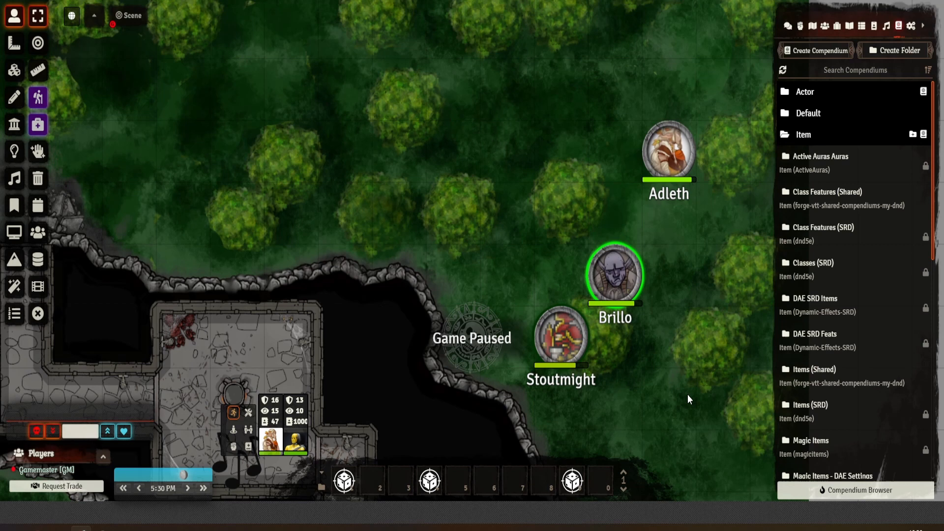
left_click(560, 337)
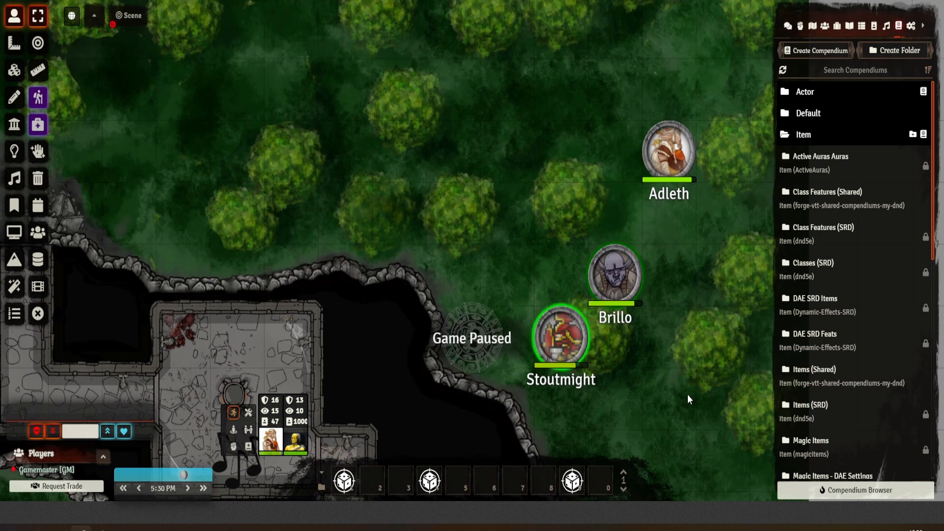
left_click(614, 275)
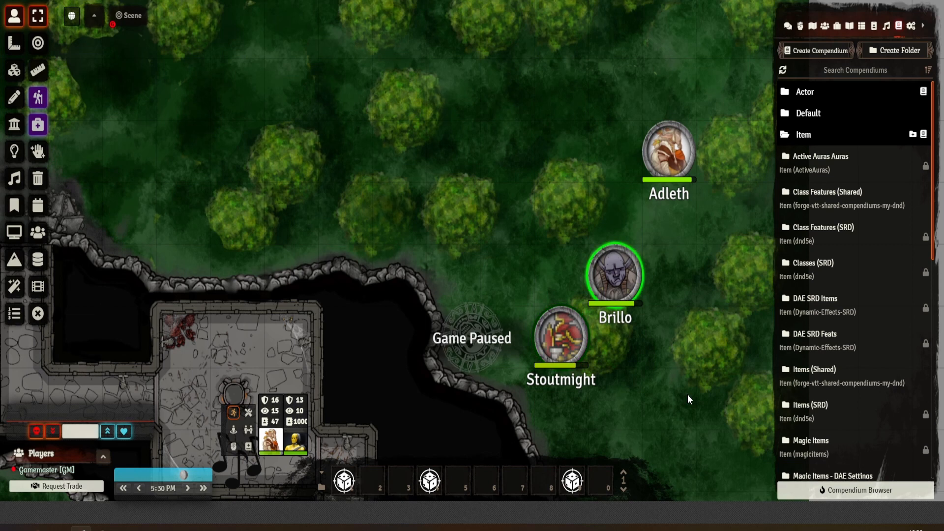
left_click(560, 337)
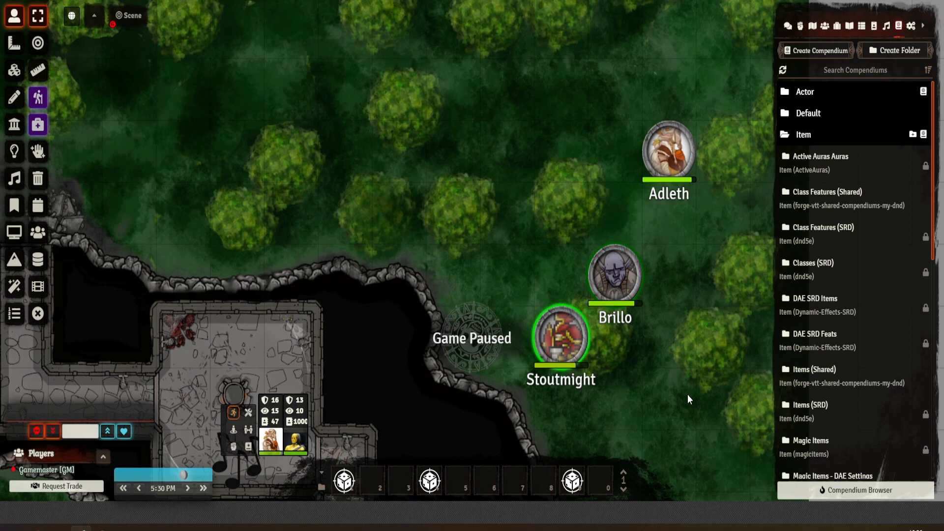
left_click(614, 274)
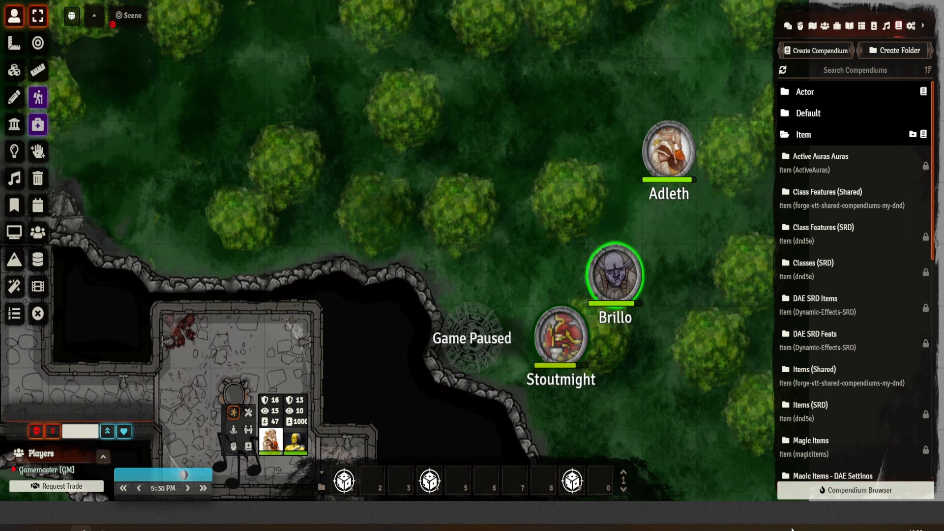
Bring up the Compendium Browser and switch it to the NPC Browser.
left_click(857, 490)
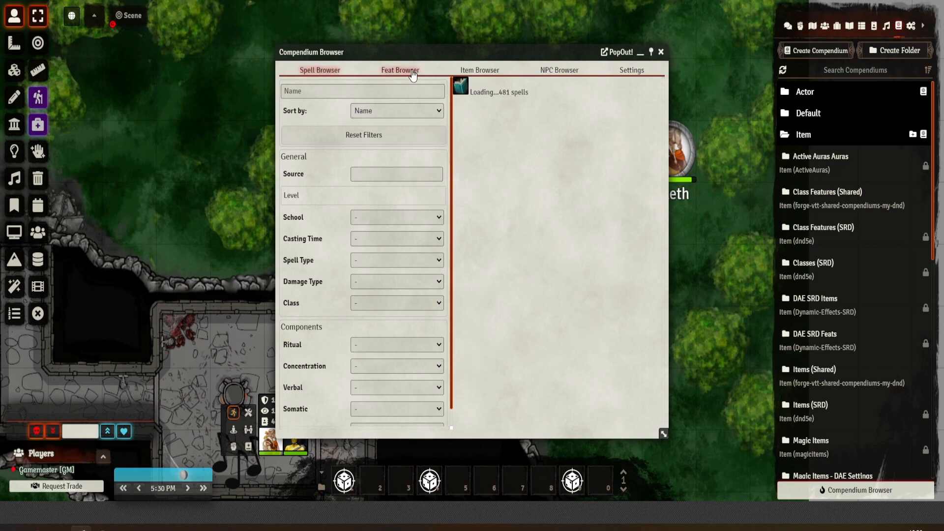
left_click(558, 69)
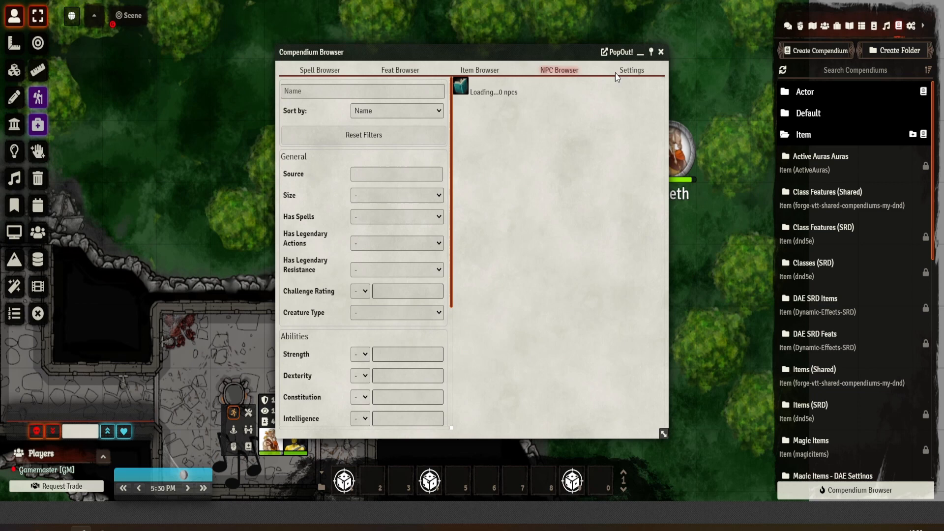
Show the Settings tab and scroll through player access and compendium loading options.
left_click(631, 69)
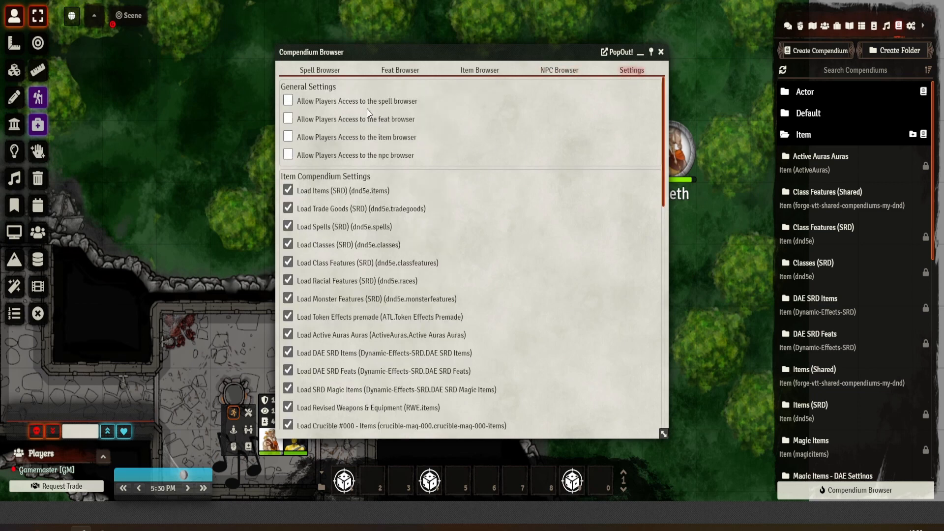
scroll("down", 3)
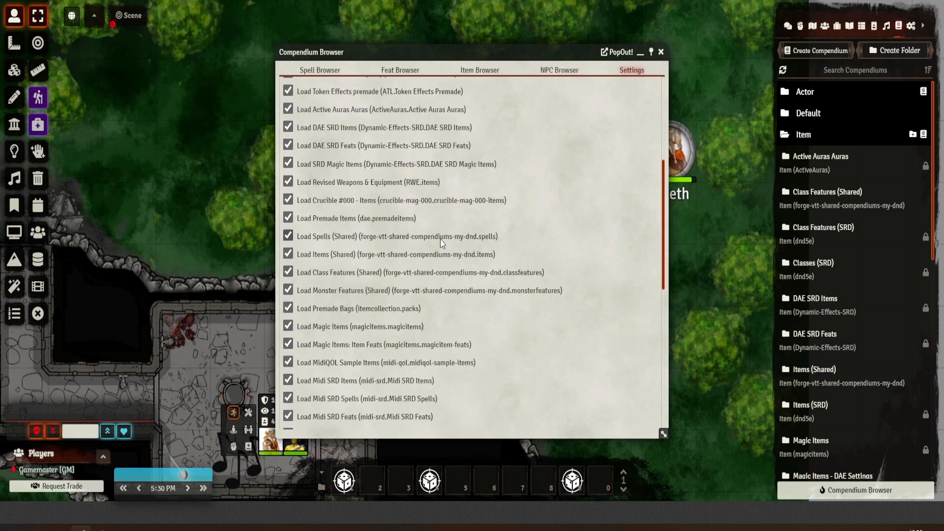
scroll("down", 3)
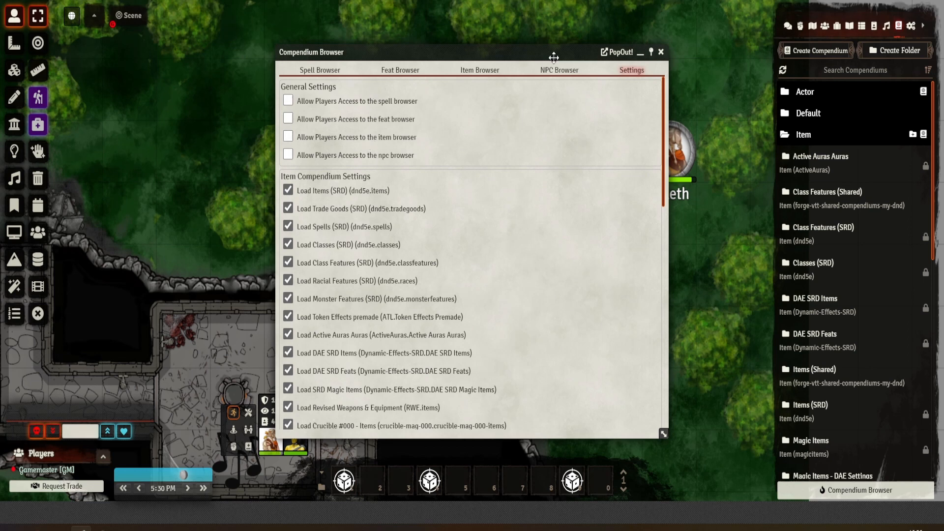
In the Spell Browser, filter spells by name with 'moon' to reach the Moonbeam entries.
left_click(558, 69)
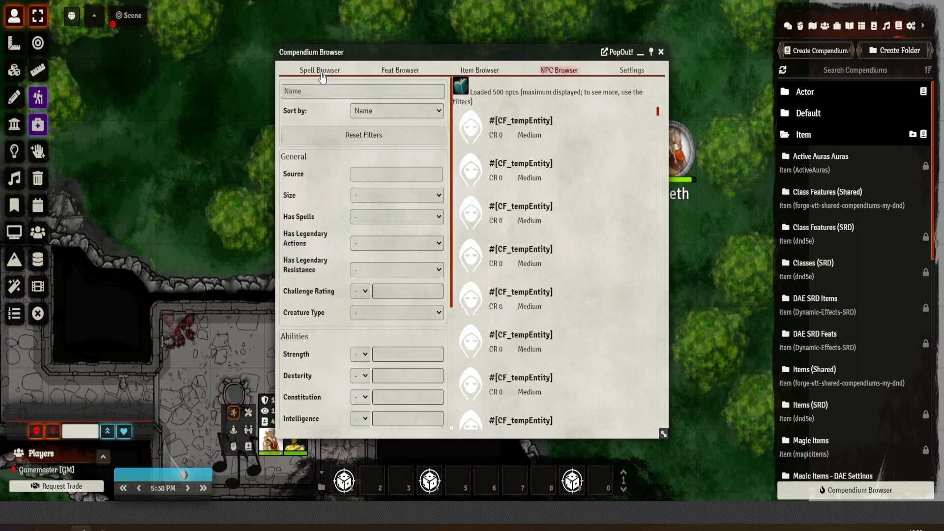
left_click(319, 70)
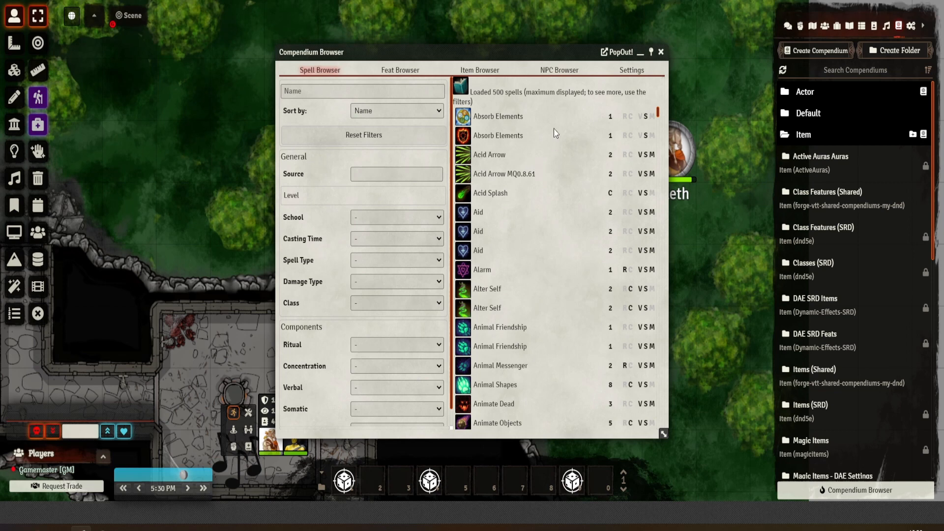
left_click(362, 91)
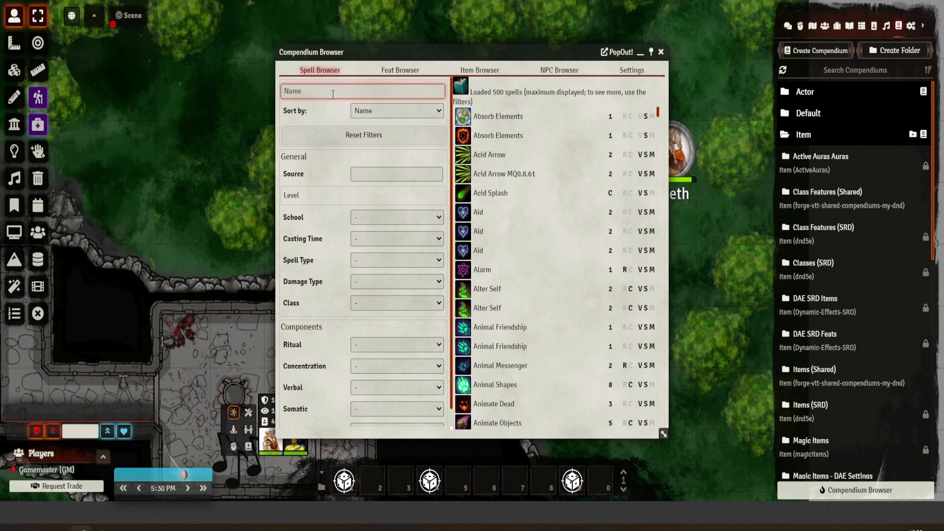
type("moon")
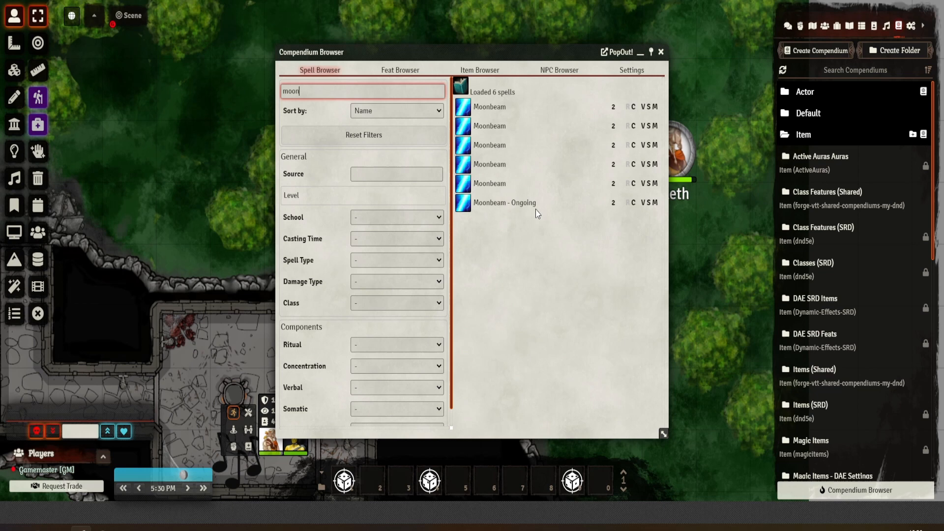
mouse_move(504, 202)
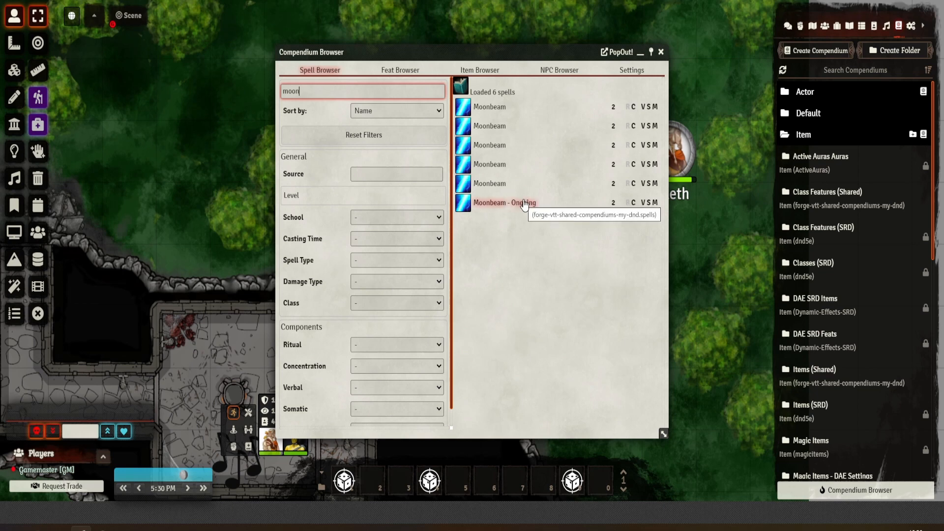
key("Backspace")
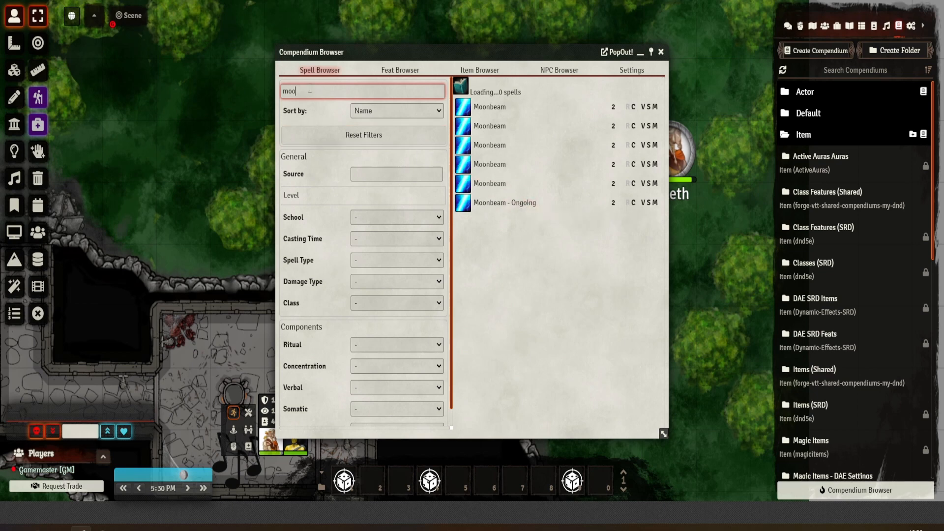
Sort the spell list by Level so cantrips come first, and scroll the results.
left_click(396, 110)
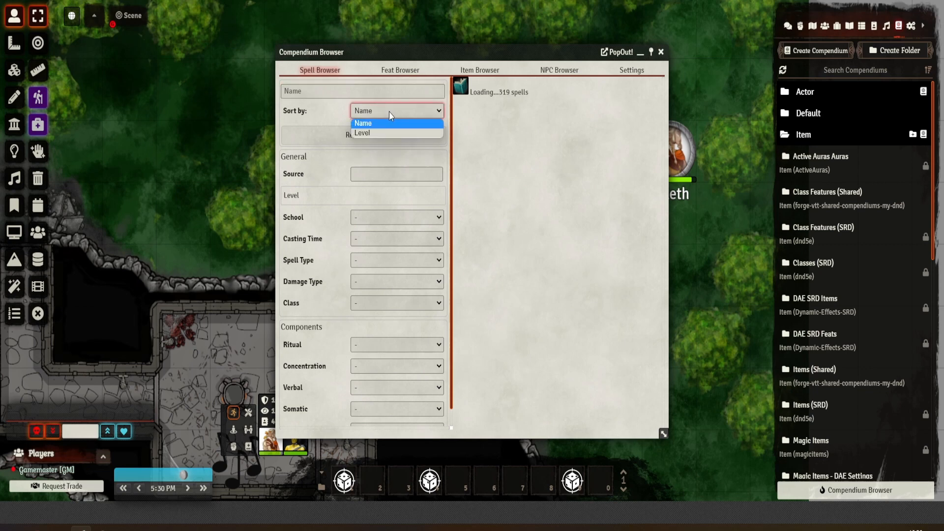
left_click(362, 133)
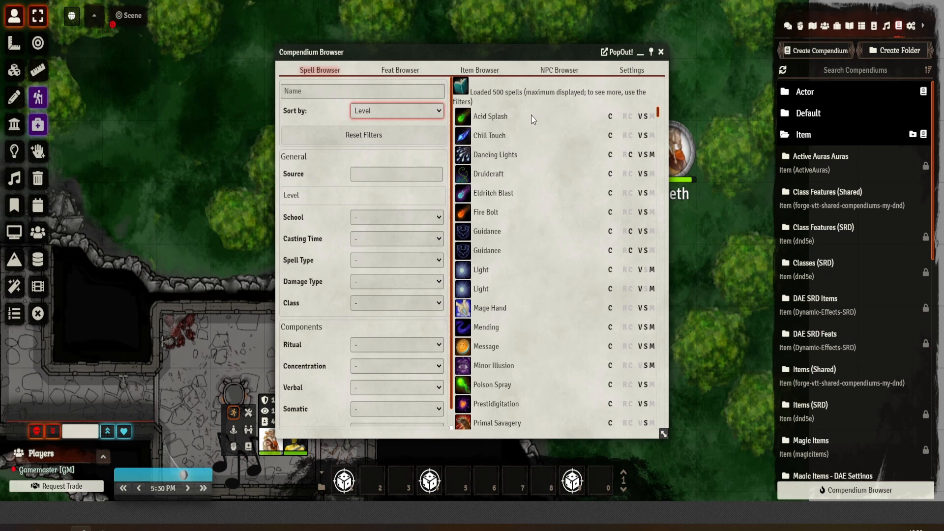
scroll("down", 3)
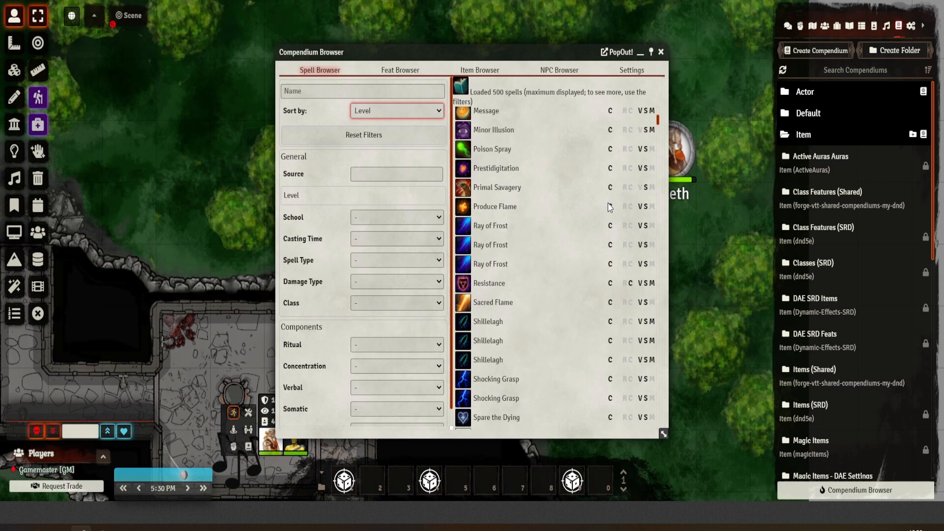
scroll("down", 3)
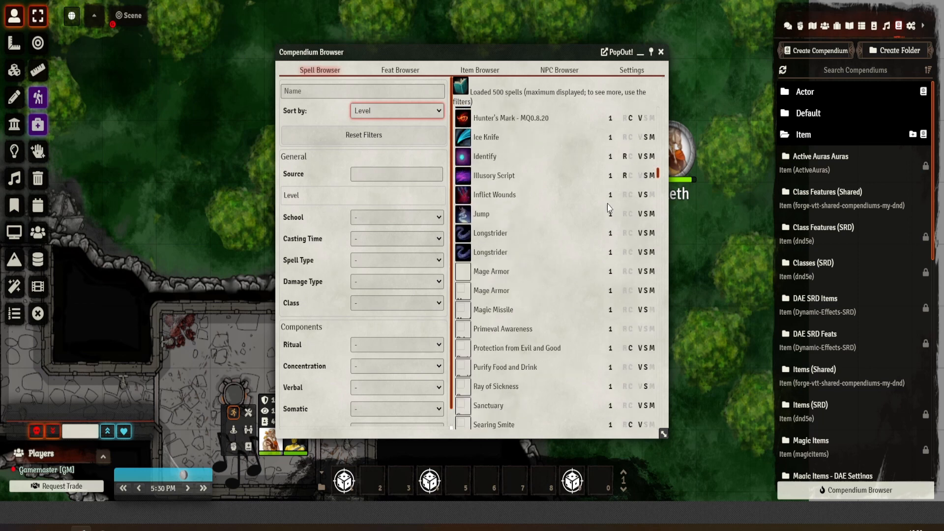
Filter the spells to the Abjuration school, leaving 124 entries sorted by level.
left_click(396, 174)
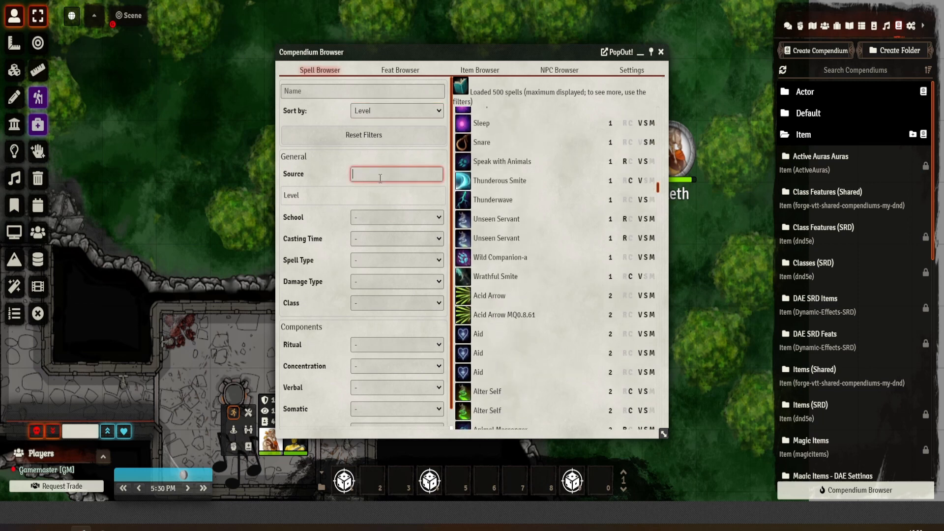
left_click(396, 217)
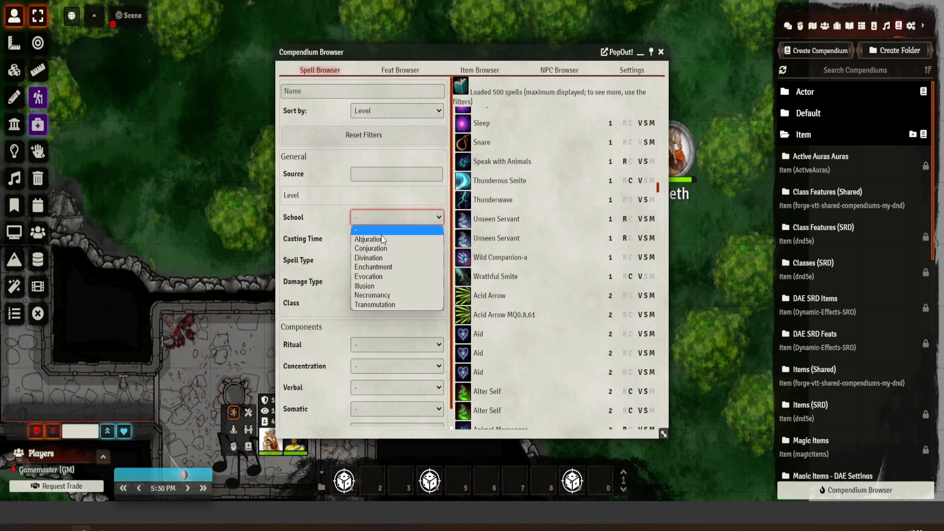
left_click(368, 239)
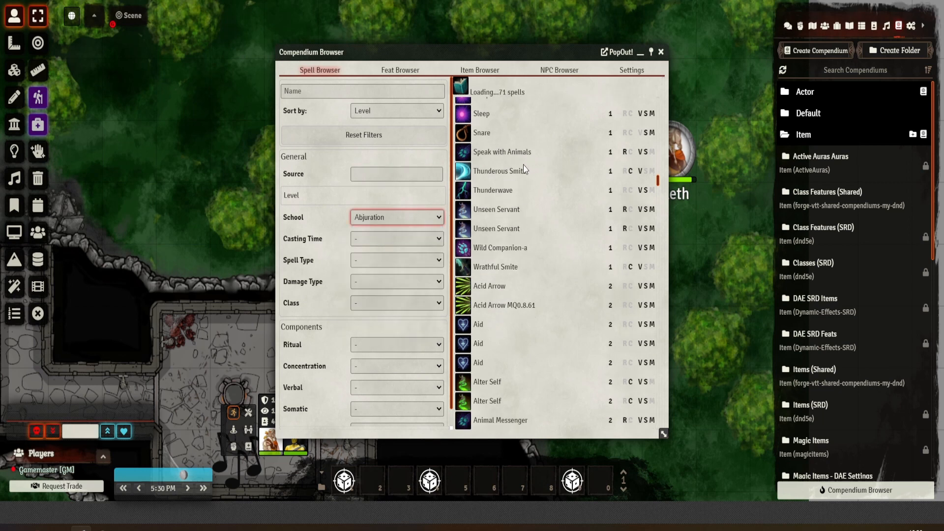
scroll("down", 3)
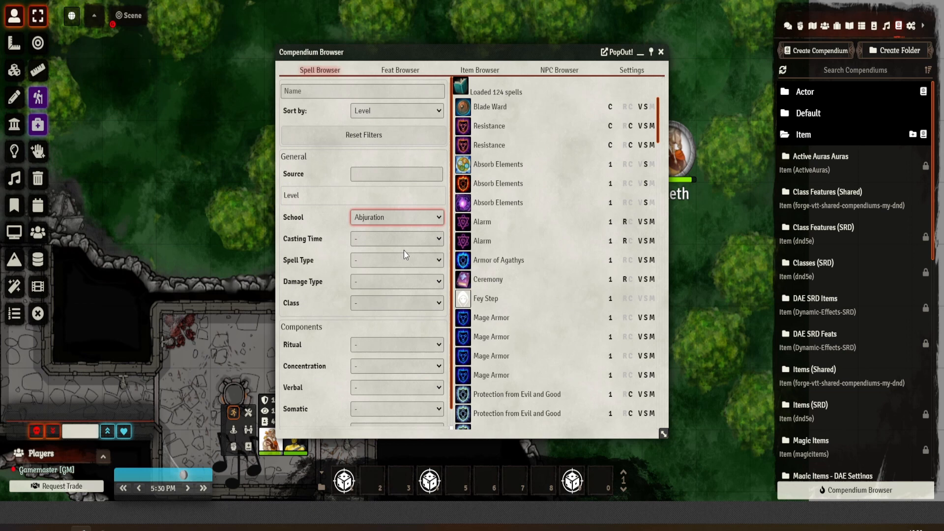
Add Class Artificer and Ritual Yes filters, leaving Concentration unset, narrowing to two Alarm entries.
left_click(396, 284)
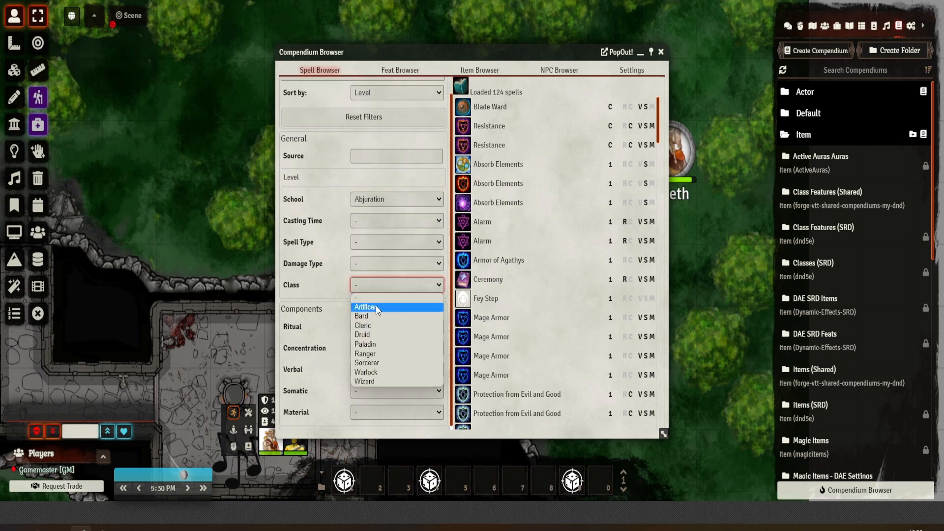
left_click(365, 307)
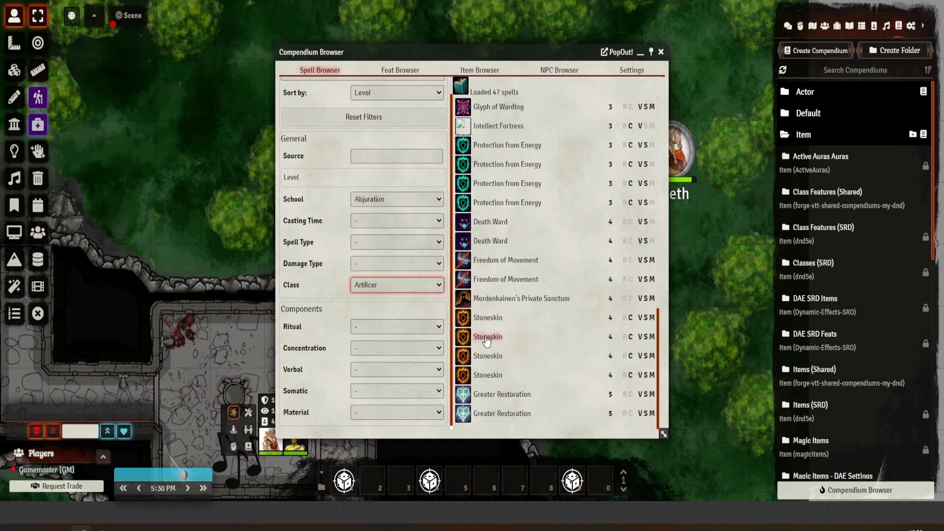
mouse_move(488, 356)
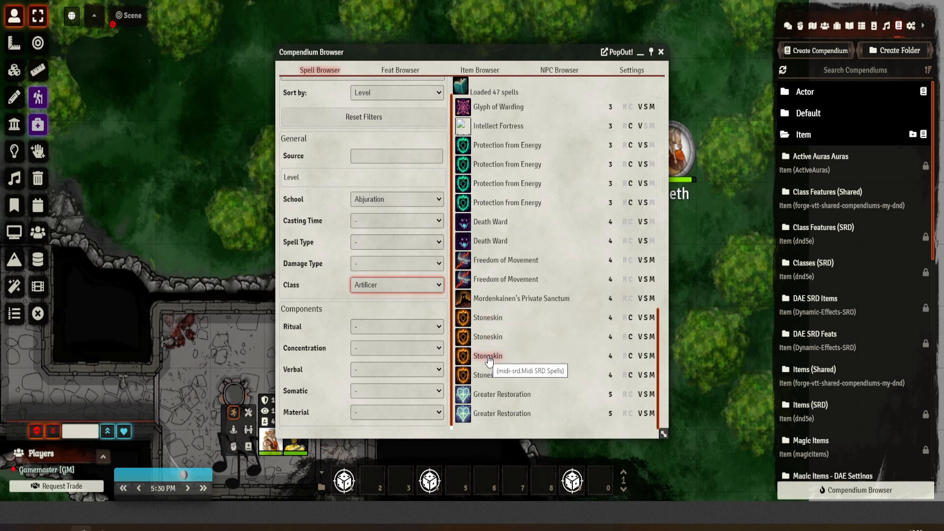
mouse_move(520, 351)
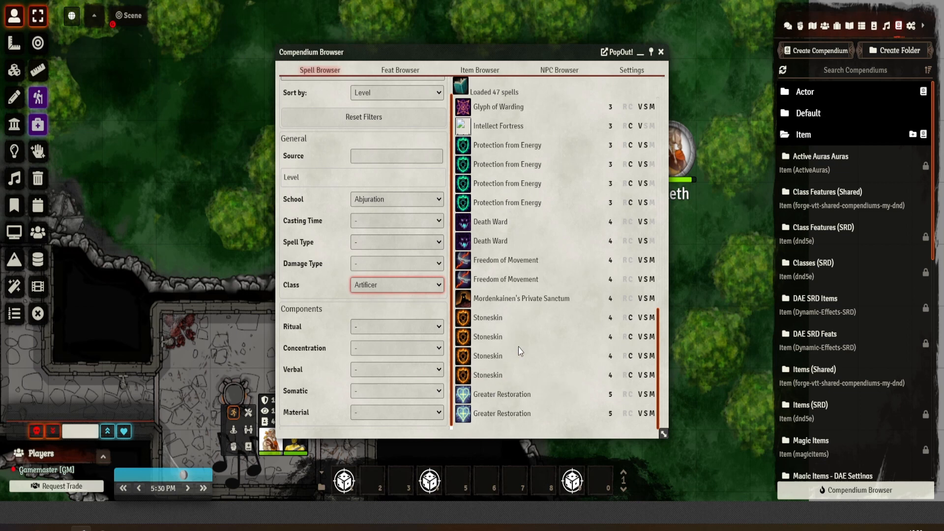
mouse_move(506, 335)
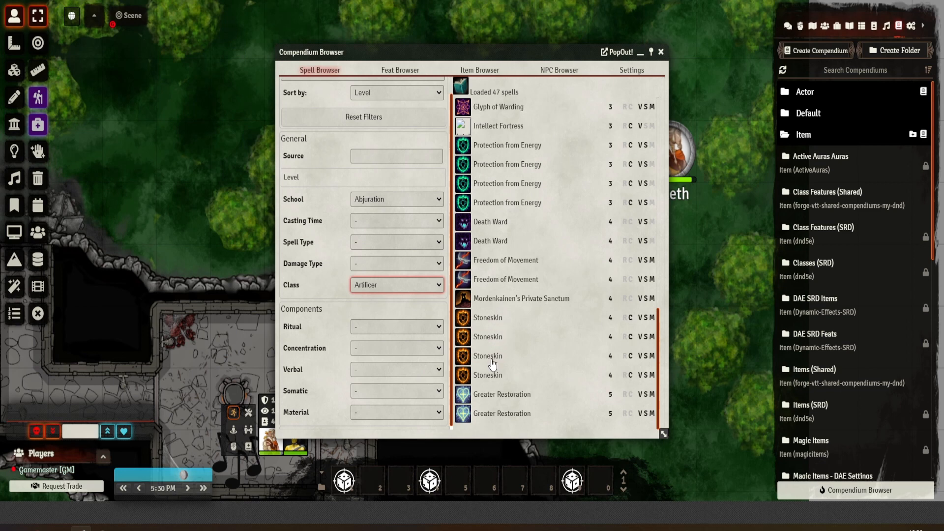
mouse_move(488, 355)
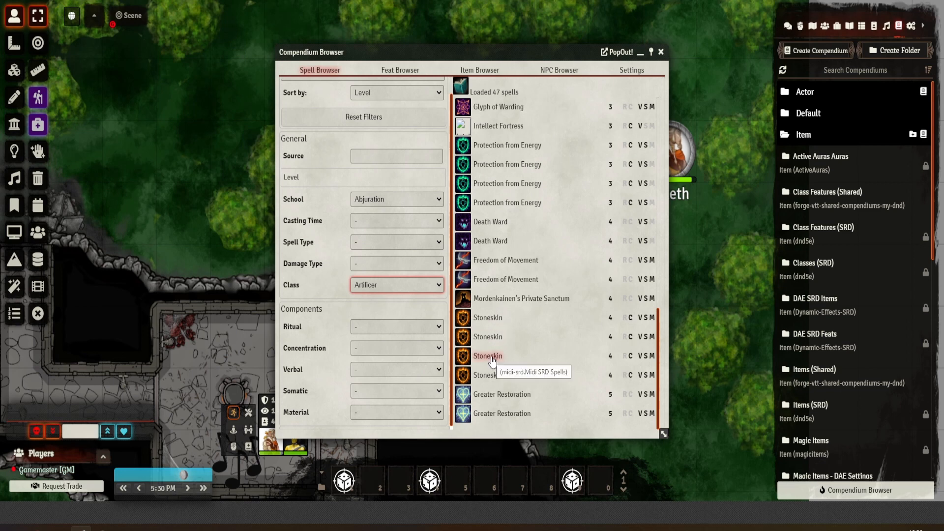
left_click(396, 325)
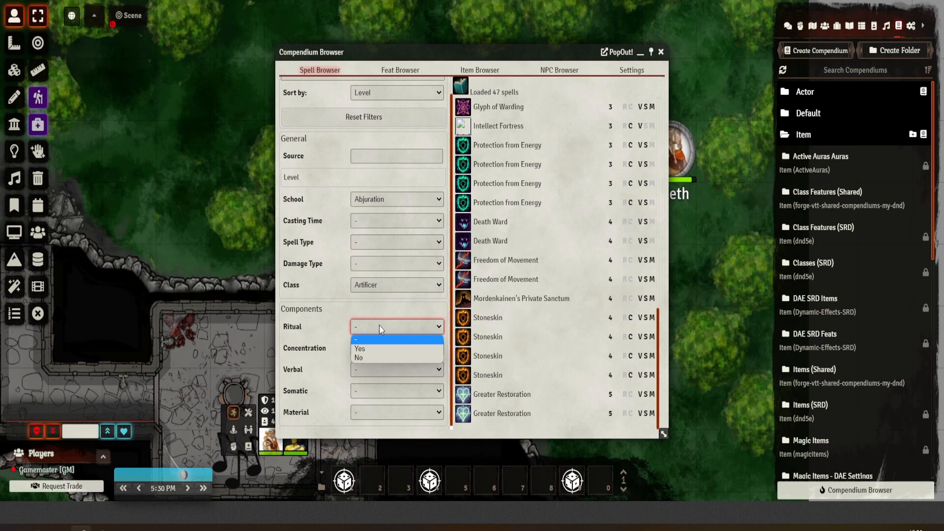
left_click(359, 348)
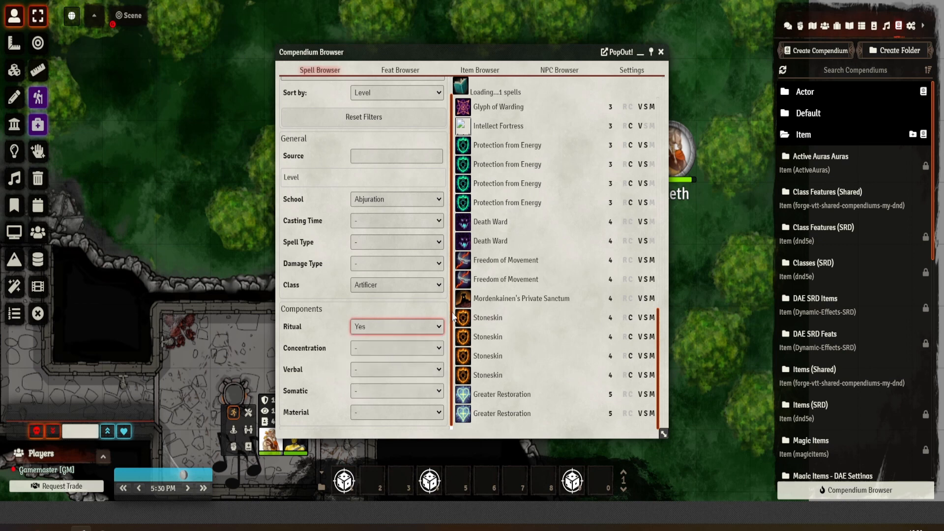
mouse_move(498, 125)
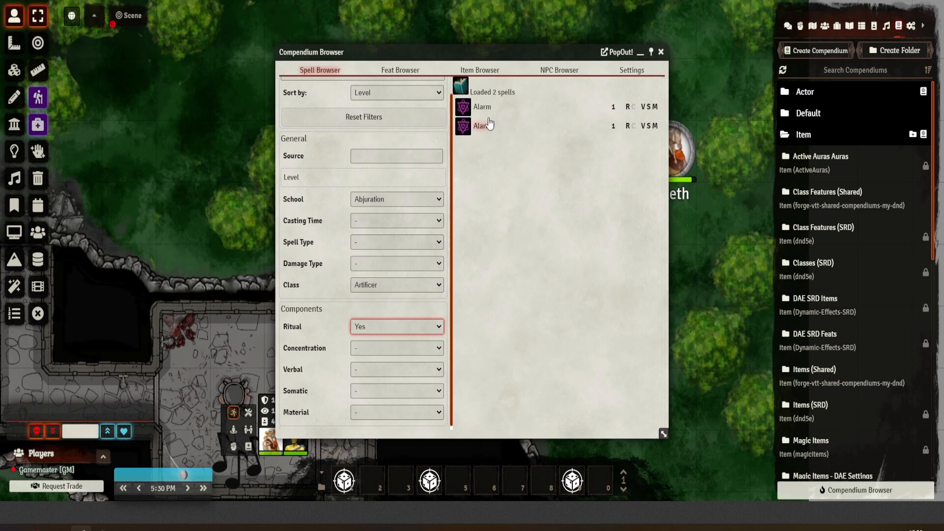
left_click(397, 348)
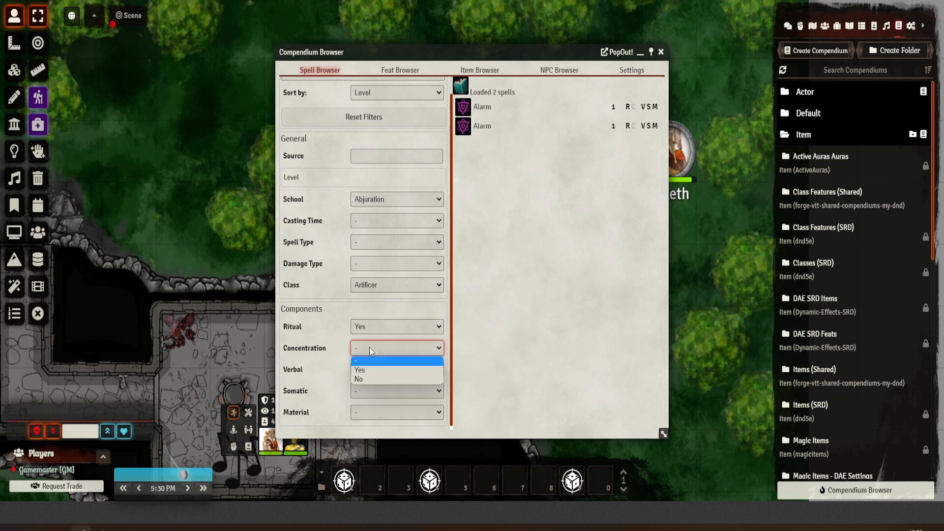
left_click(397, 360)
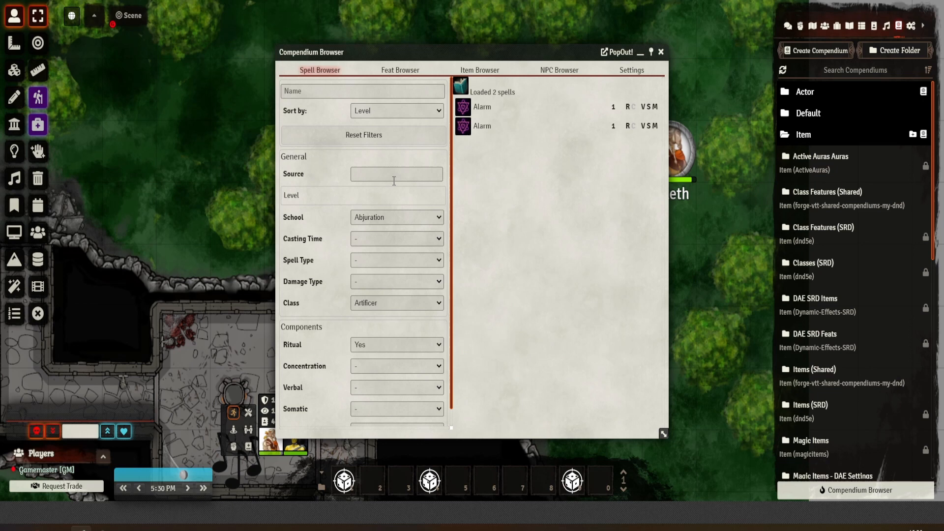
mouse_move(394, 186)
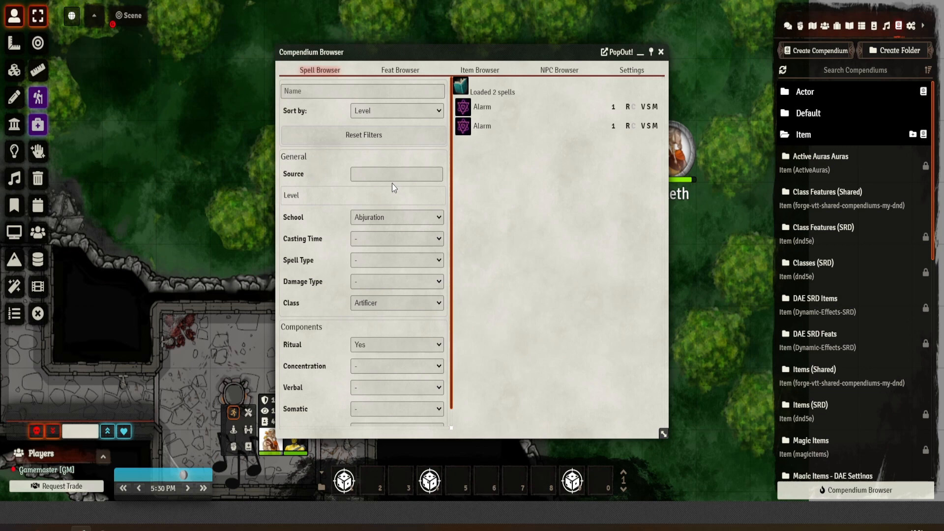
In the Feat Browser, set Activation Cost to Bonus Action (86 feats), then move to the Item Browser.
left_click(400, 70)
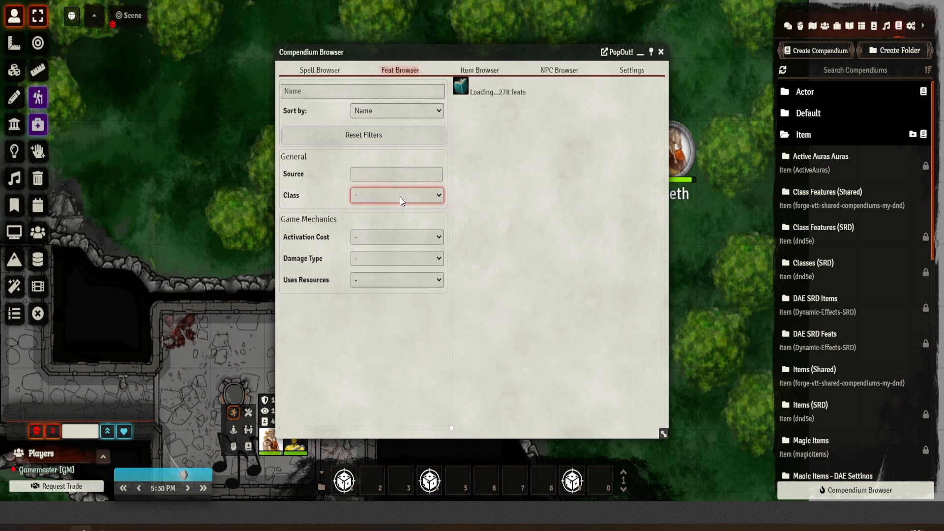
left_click(396, 236)
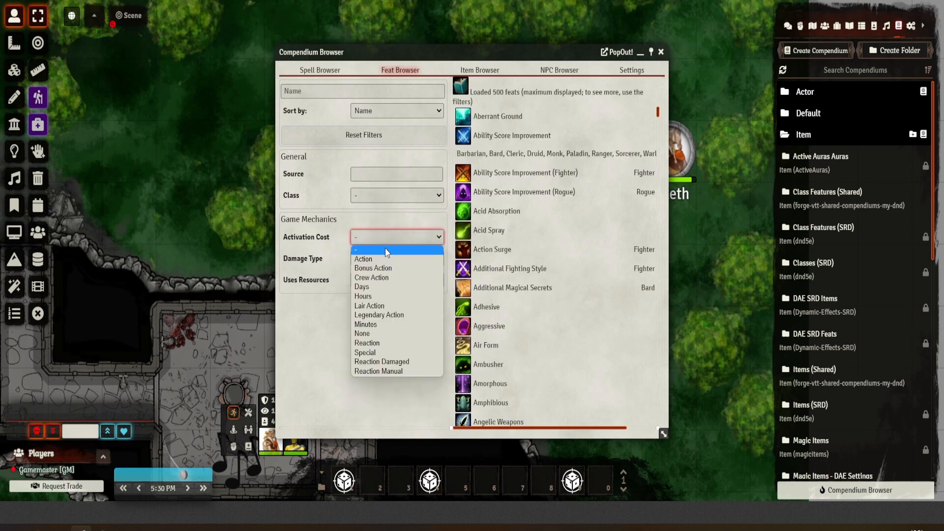
mouse_move(383, 255)
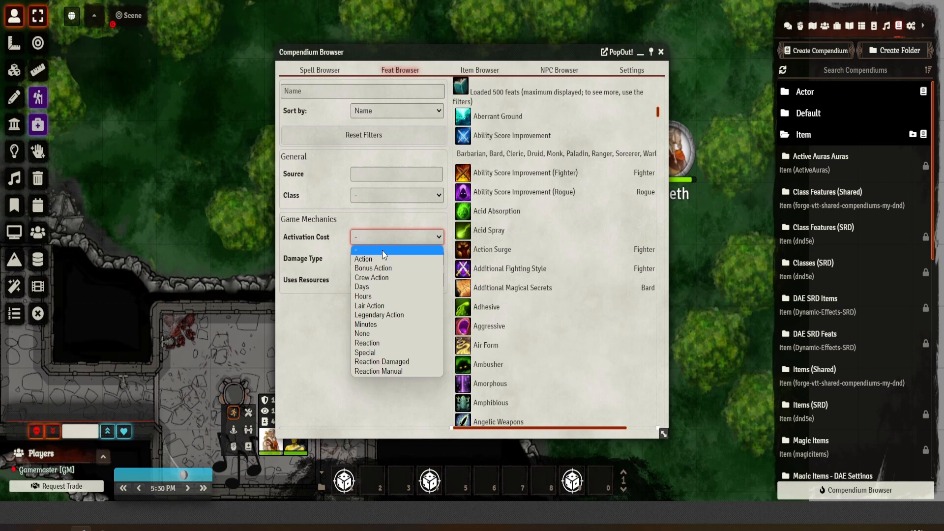
left_click(372, 267)
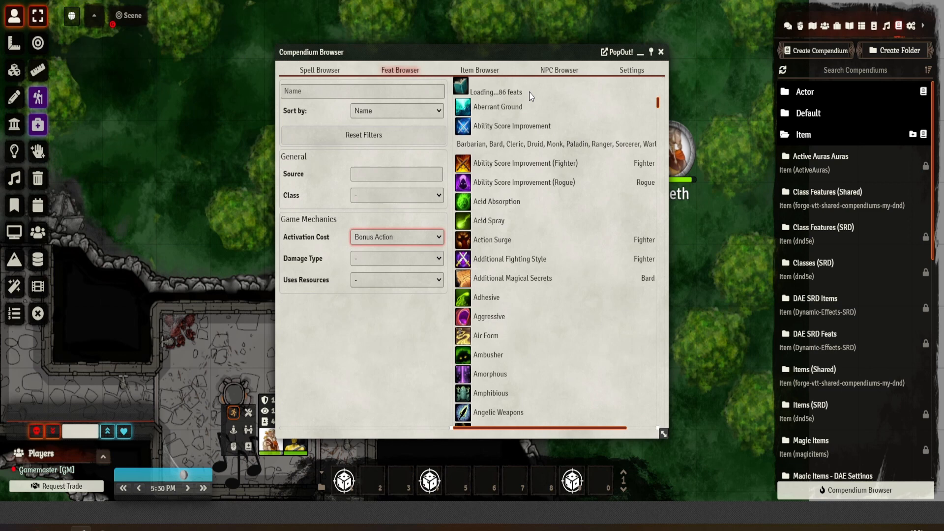
mouse_move(402, 252)
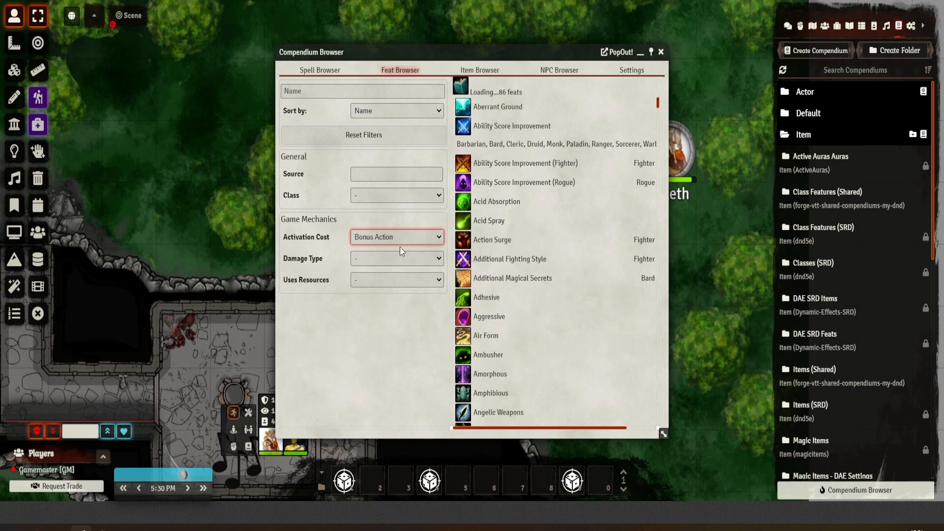
left_click(397, 258)
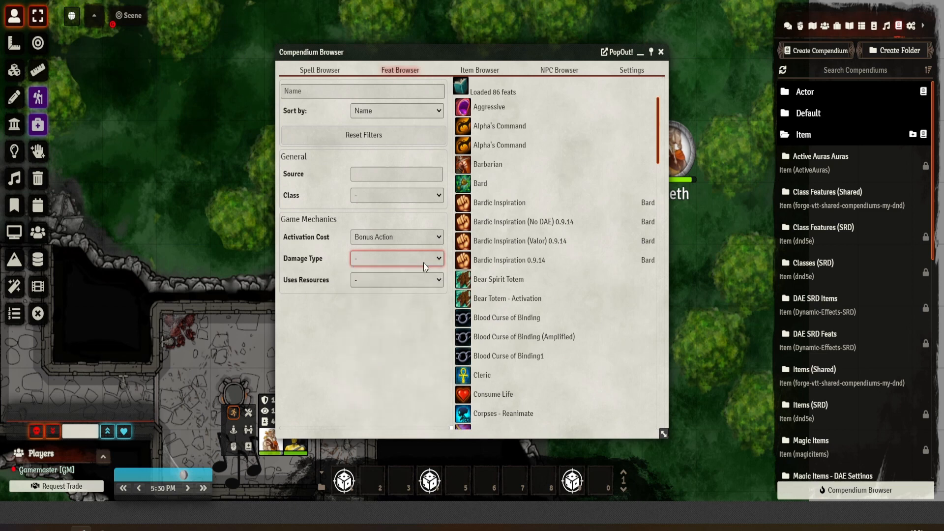
left_click(396, 279)
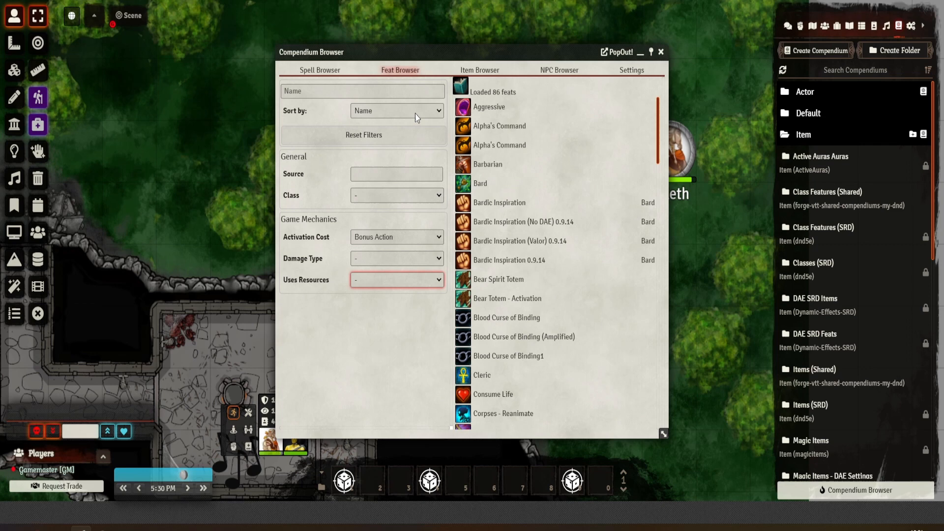
left_click(479, 70)
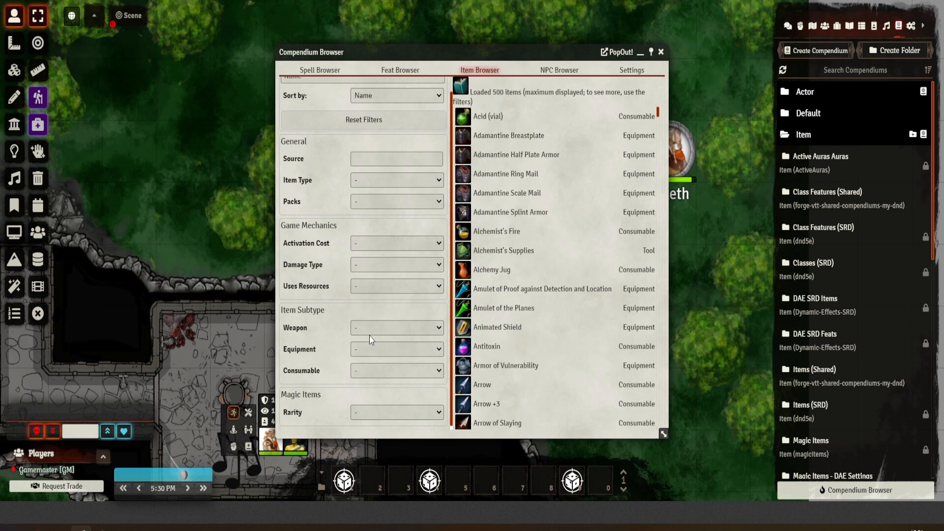
Filter items to the Martial Ranged weapon subtype, then move to the NPC Browser.
left_click(396, 327)
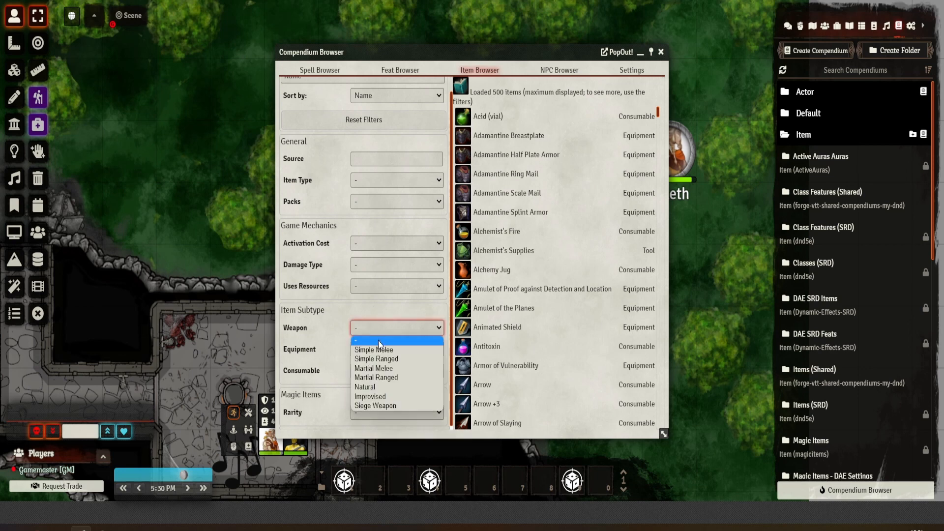
mouse_move(370, 396)
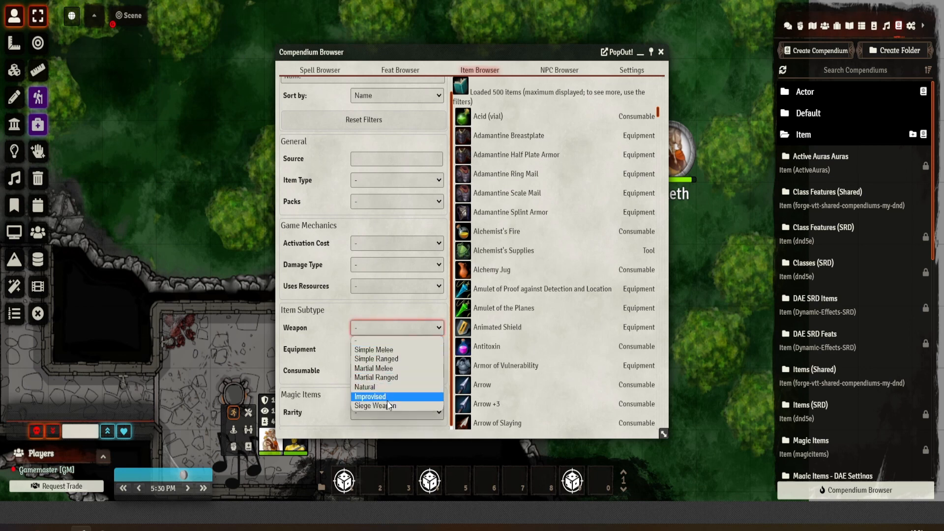
left_click(375, 377)
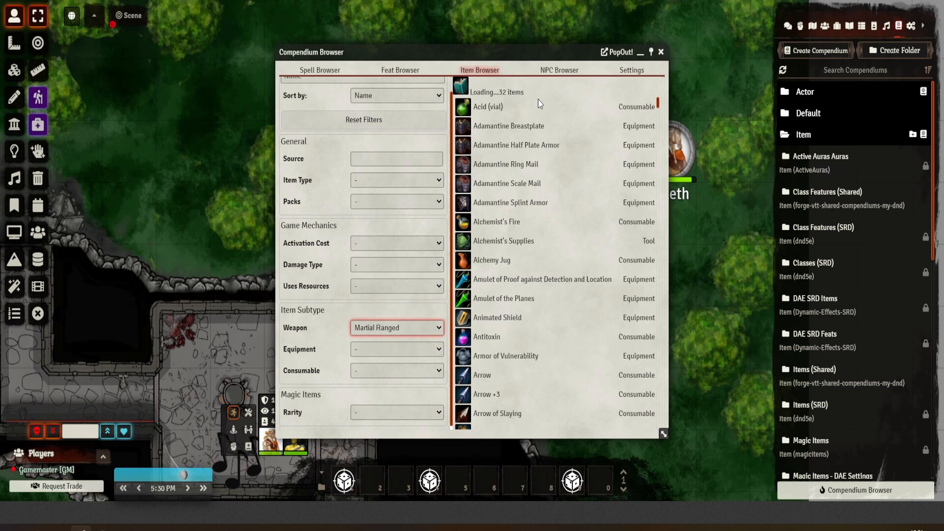
mouse_move(388, 303)
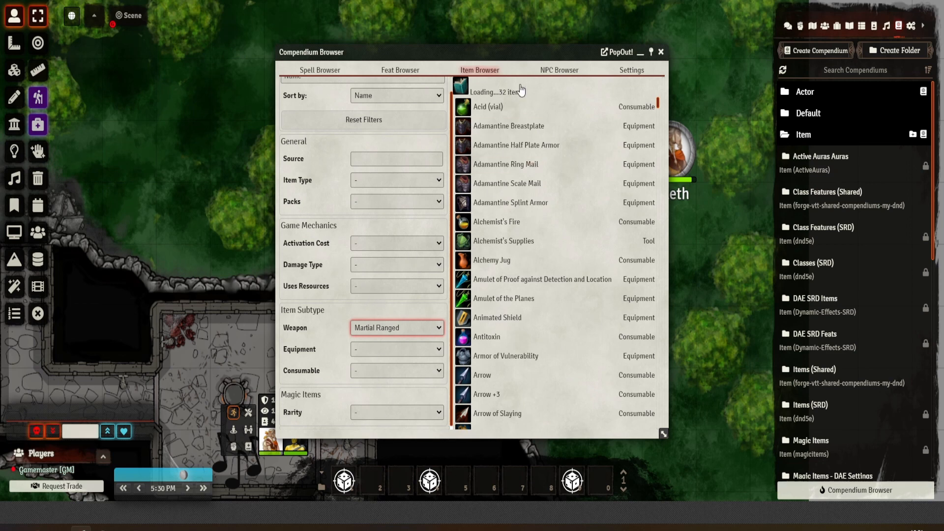
left_click(558, 70)
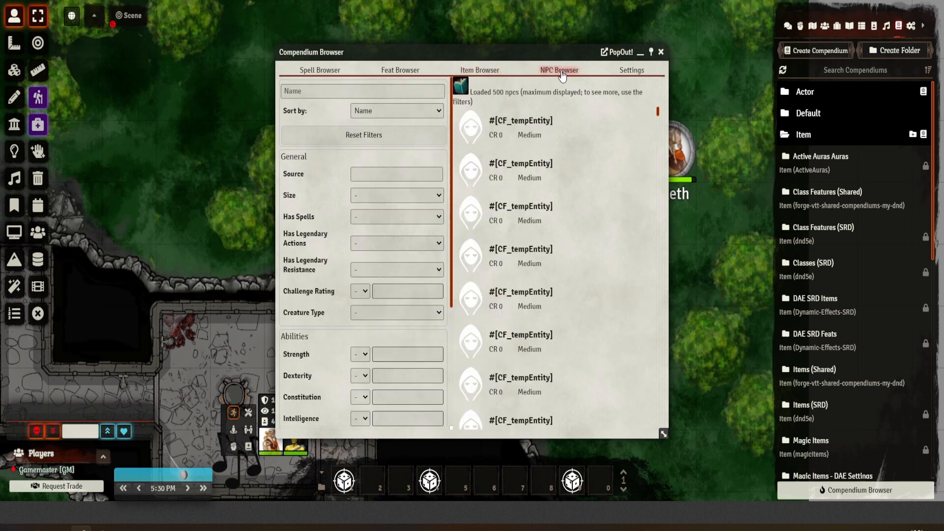
Expand Damage Immunities and filter NPCs to the 17 creatures immune to acid.
scroll("down", 3)
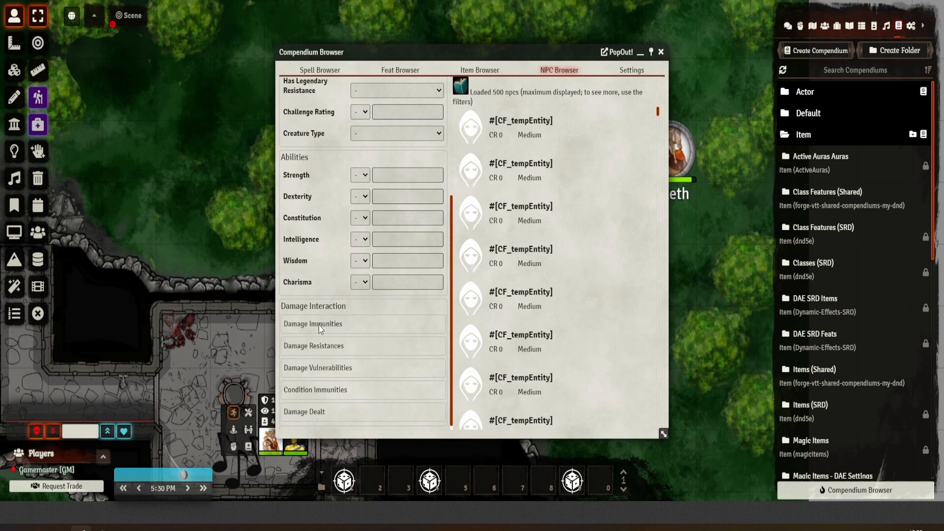
mouse_move(366, 319)
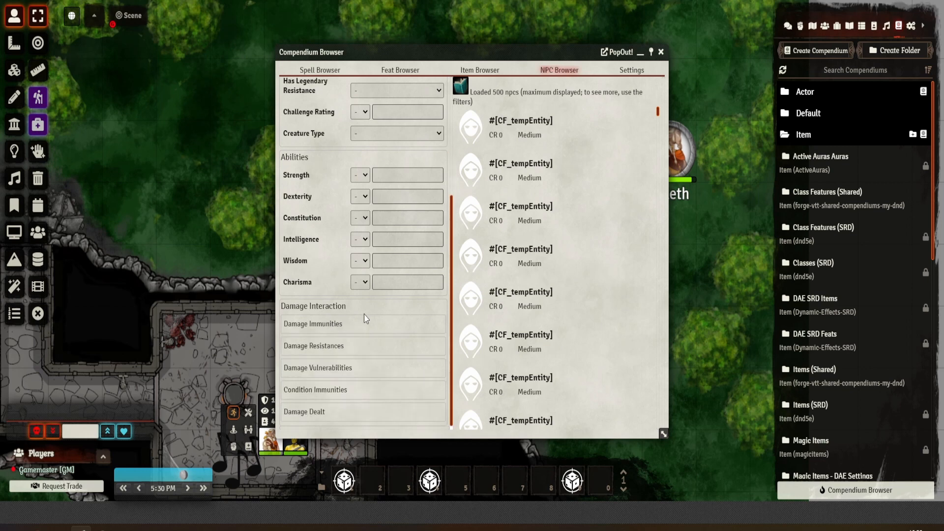
left_click(312, 323)
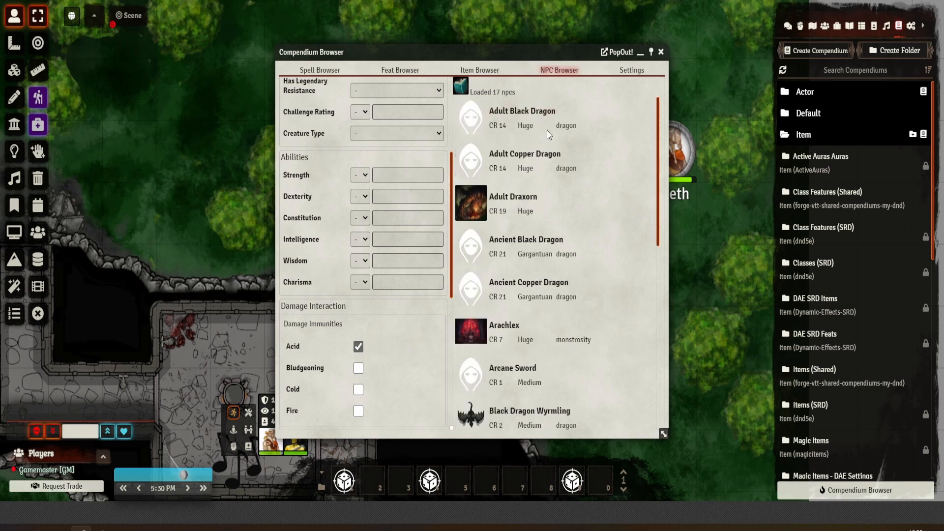
mouse_move(562, 171)
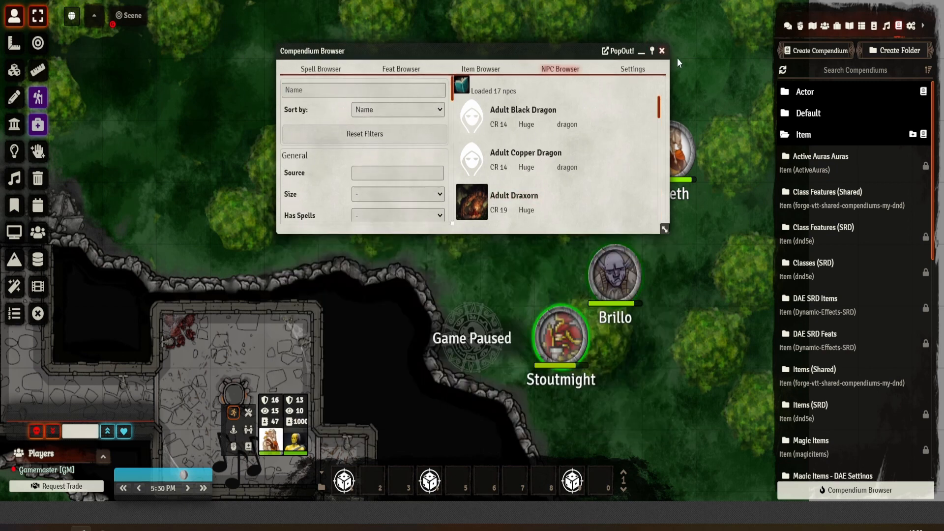
Close the Compendium Browser and select the Brillo and Stoutmight tokens in the forest scene.
left_click(661, 51)
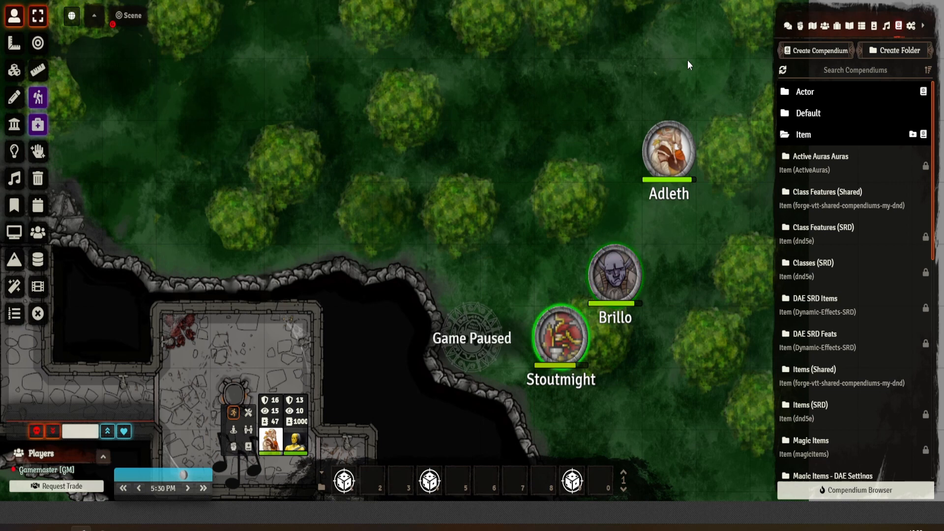
left_click(614, 274)
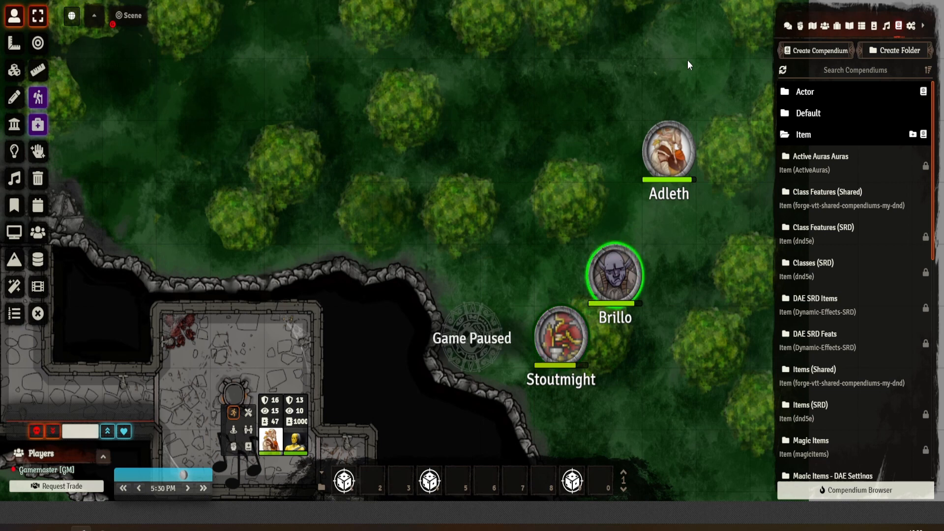
left_click(560, 334)
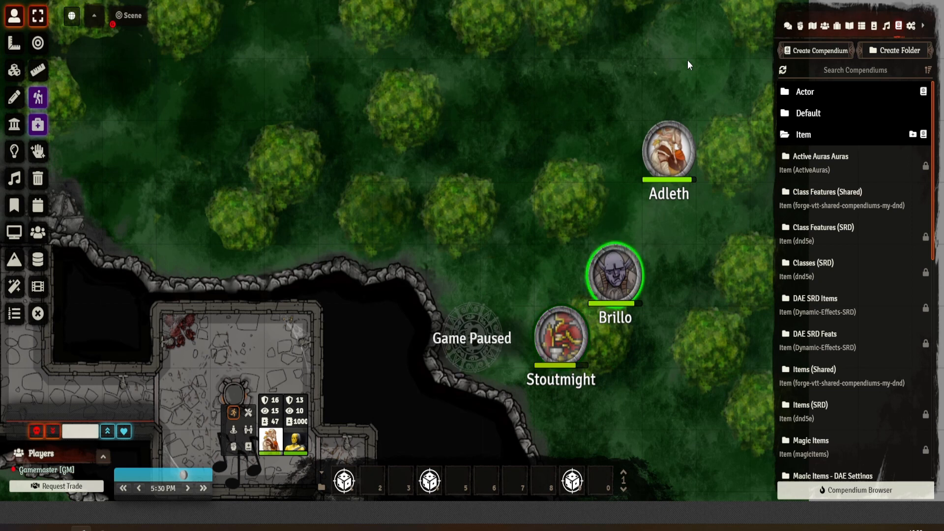
left_click(560, 334)
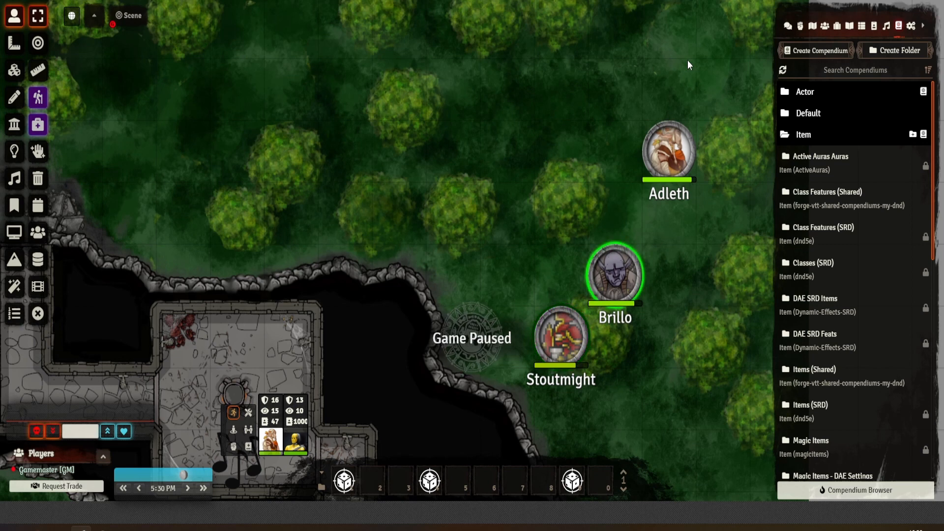
left_click(560, 337)
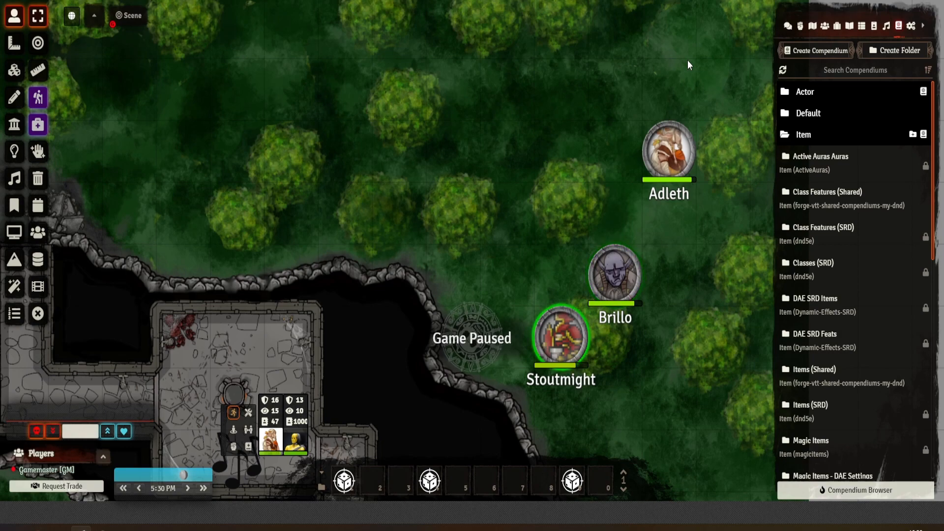